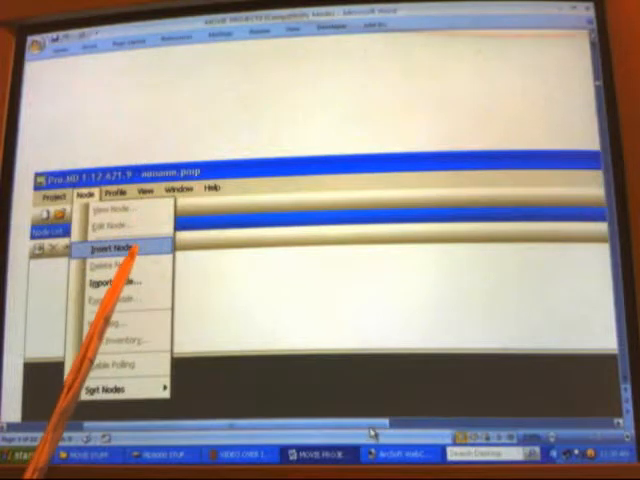
- Scan the network at IP address 192.168.1.1 to insert the node
click(118, 248)
text(192 . 168 . 1 . 1)
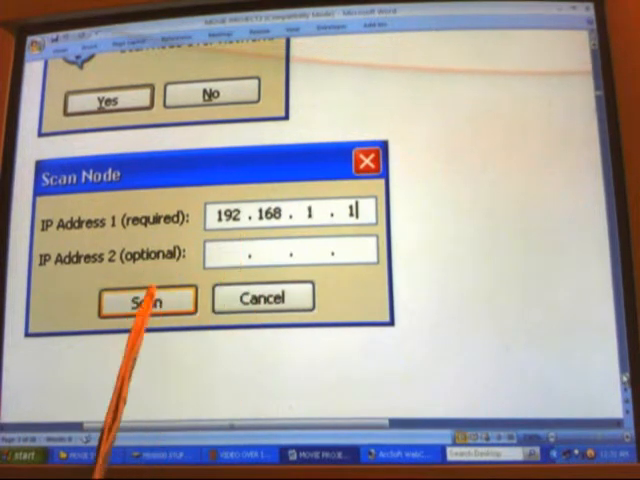
click(148, 300)
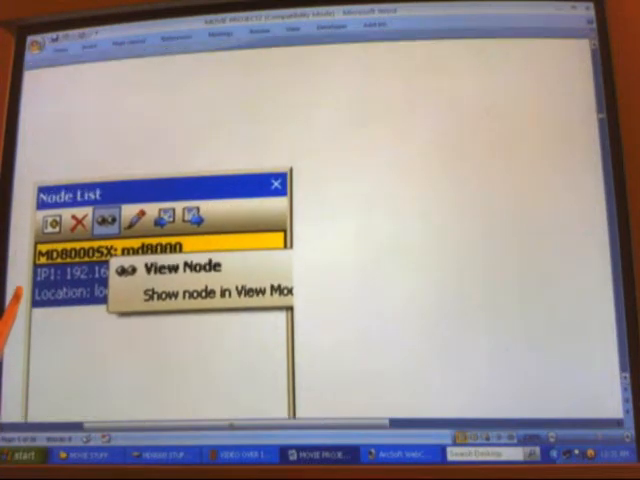
- View the found MD8000 node from the Node List
click(180, 268)
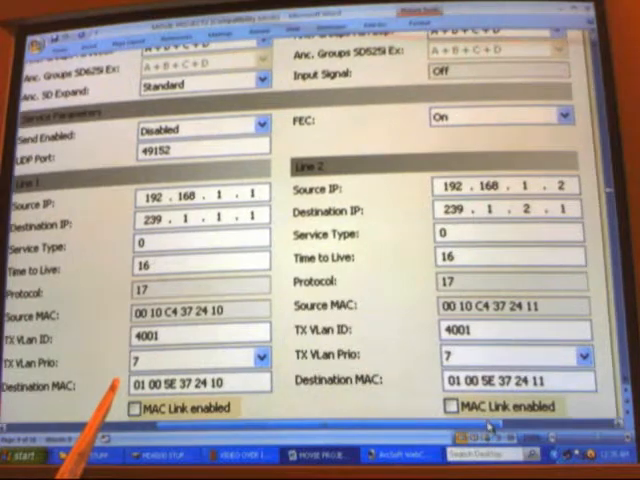
scroll(down, 3)
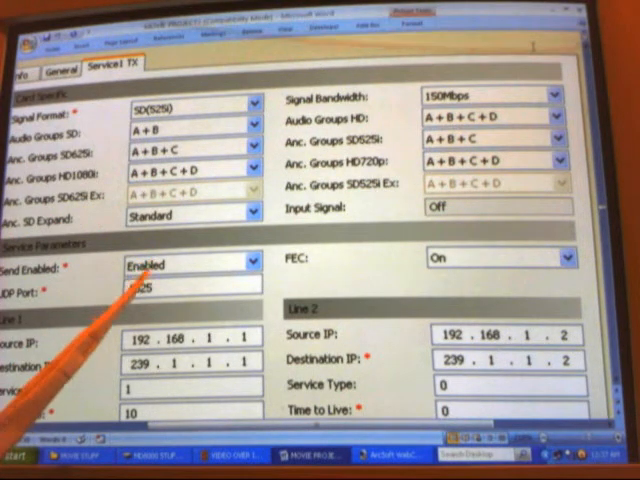
- Enter 1025 in the J2K Service TX settings and move down to the VLAN and MAC Link fields
text(1025)
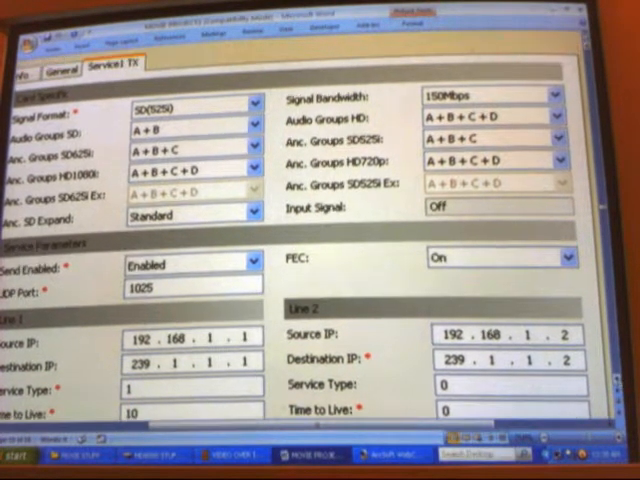
scroll(down, 3)
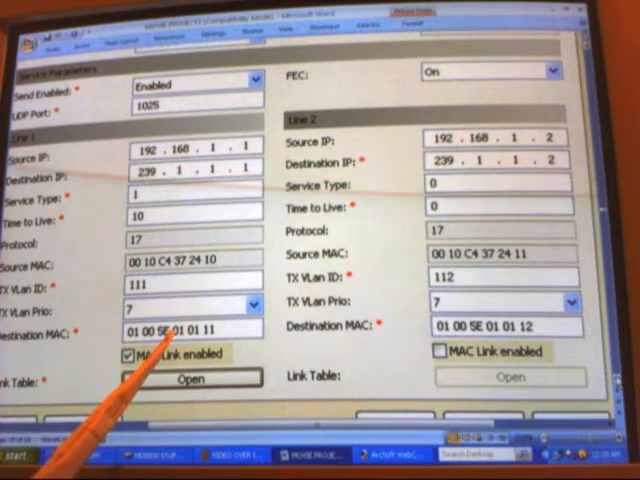
mouse_move(130, 400)
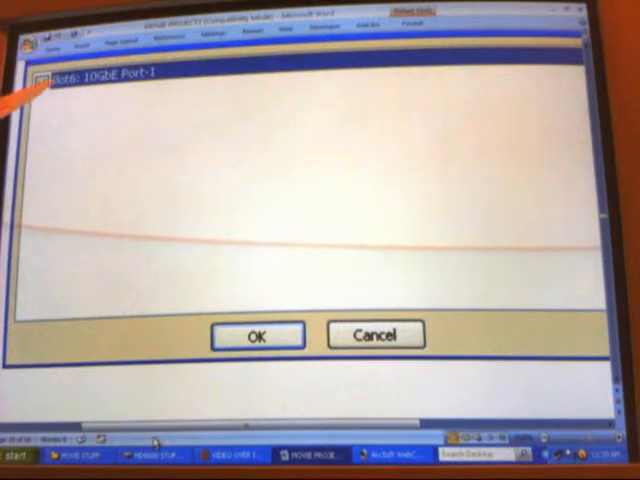
- Select 10GbE Port-1 as the J2K service transmit link target
click(44, 74)
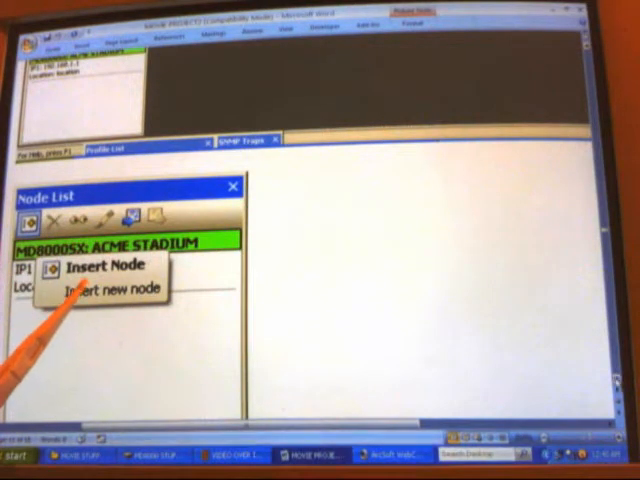
- Insert a new node into the ACME STADIUM network
click(106, 268)
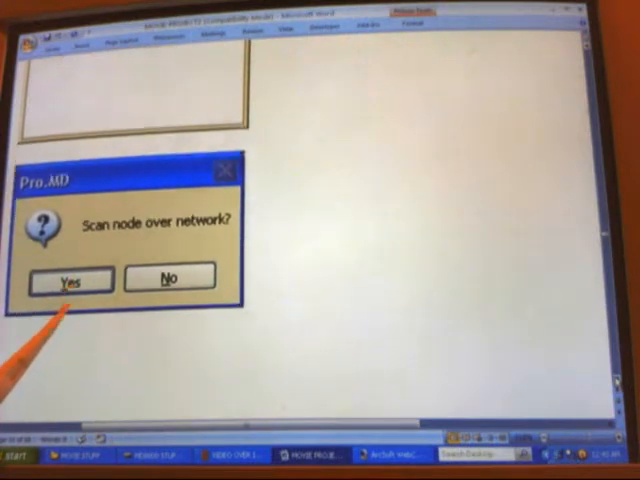
click(64, 278)
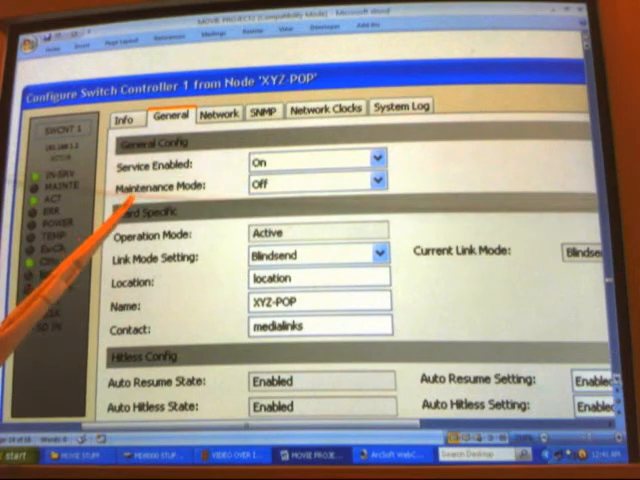
- Move down the XYZ-POP General tab to the auto resume, hitless and redundancy settings
scroll(down, 3)
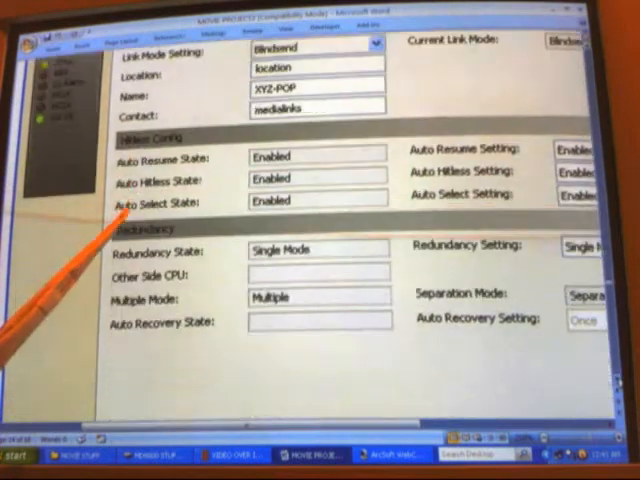